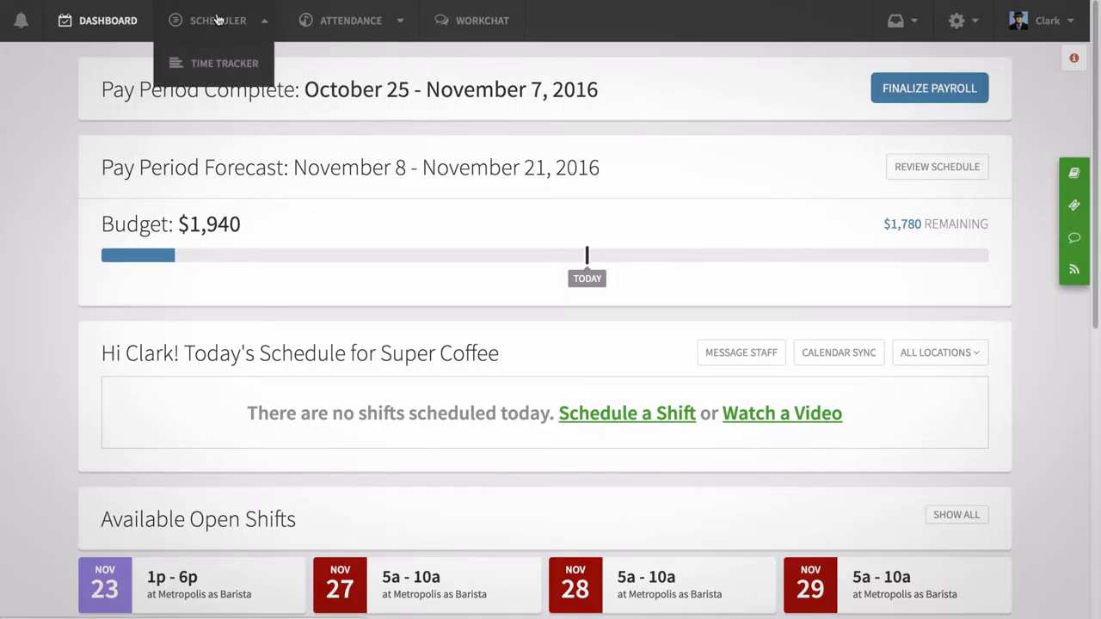
- Open the Scheduler to show the Nov 13–19, 2016 week of shifts
click(218, 20)
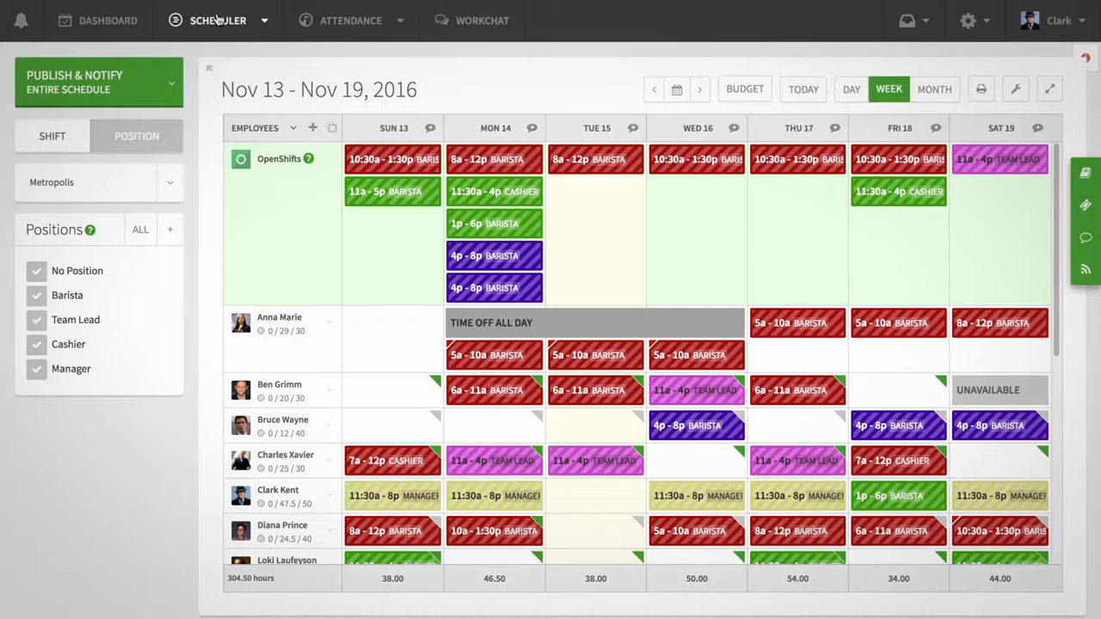
- Save the week as template 'Weekly Schedule', described 'Base Weekly Schedule'
click(218, 19)
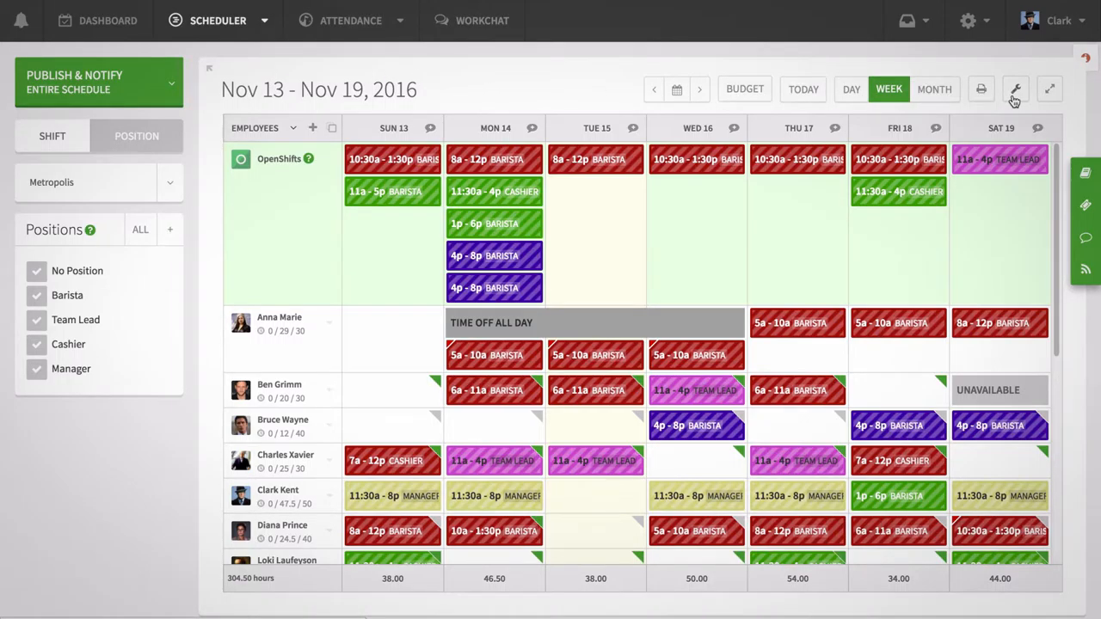
click(1015, 89)
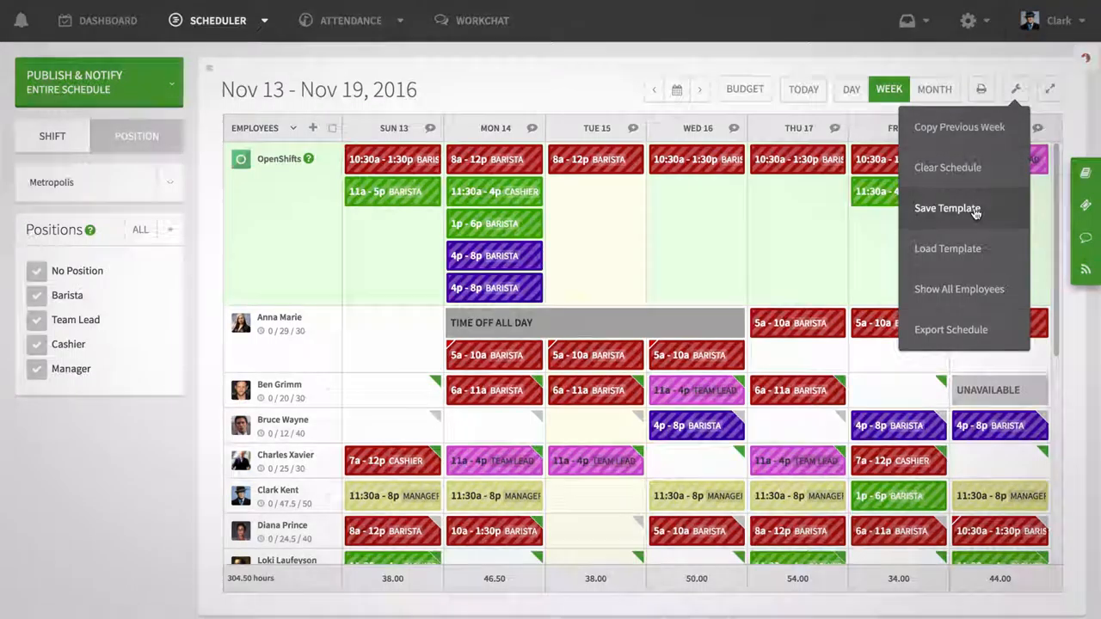
click(946, 209)
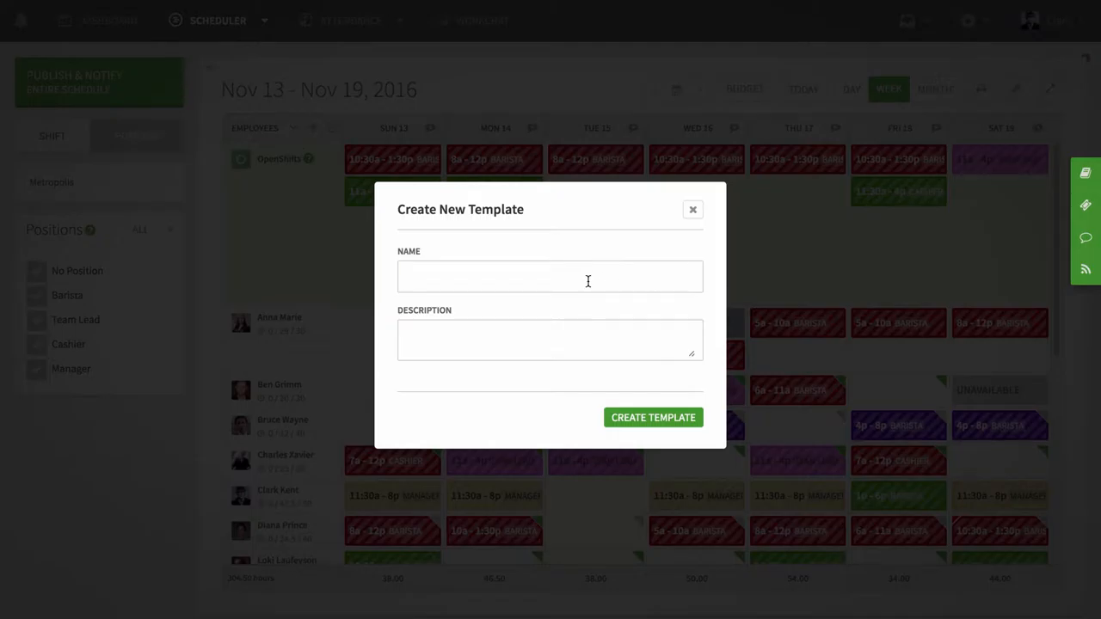
text(Weekly Schedule)
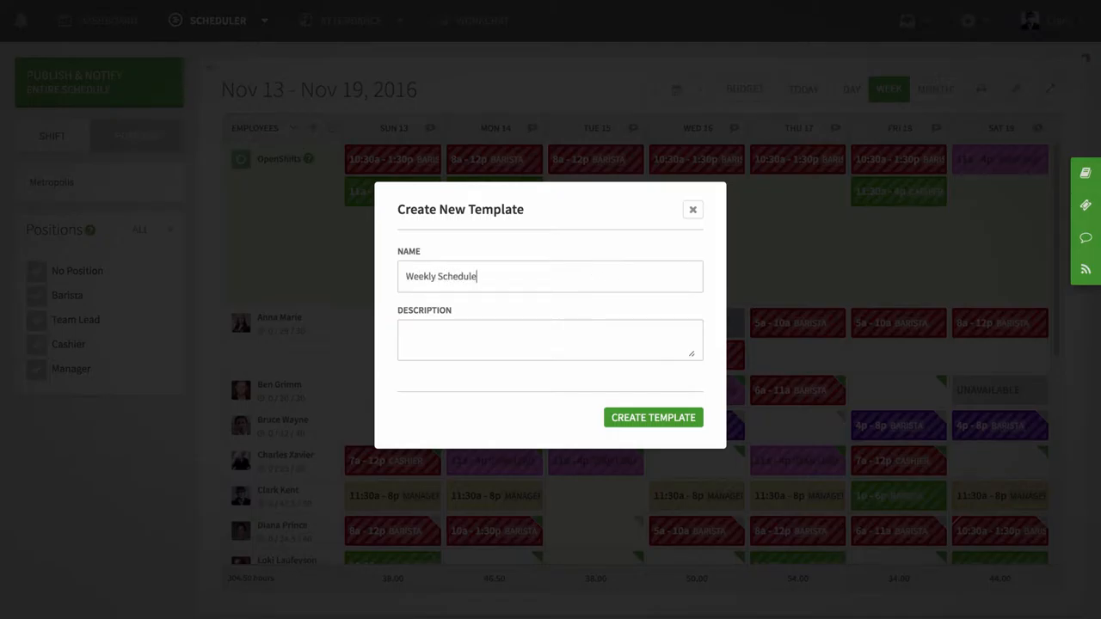
text(Base Weekly Schedule)
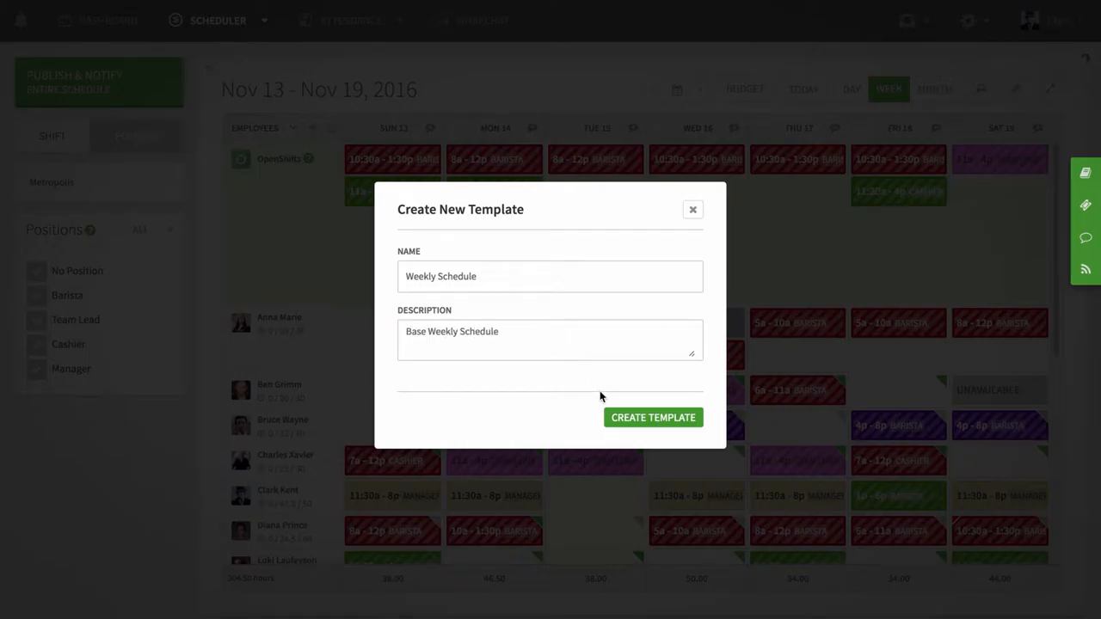
click(653, 417)
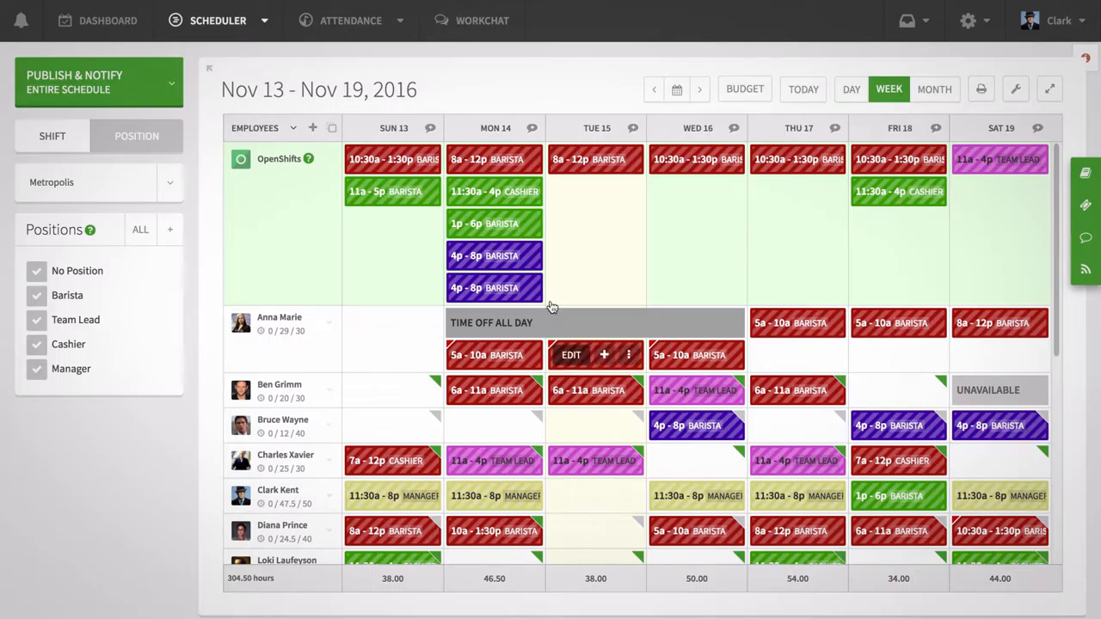
click(851, 88)
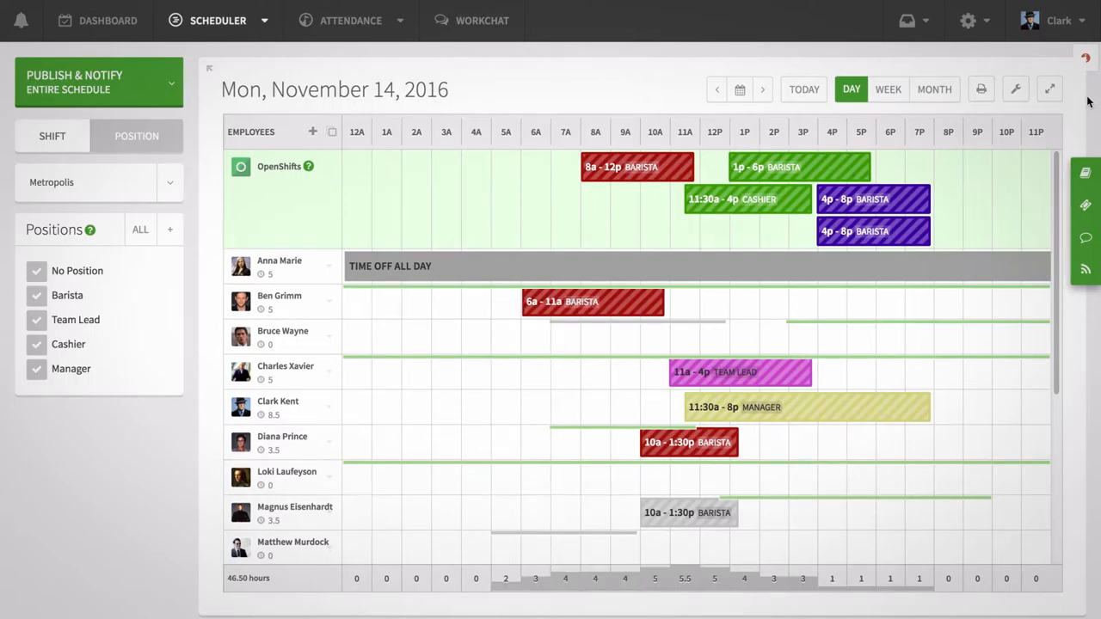
click(1017, 89)
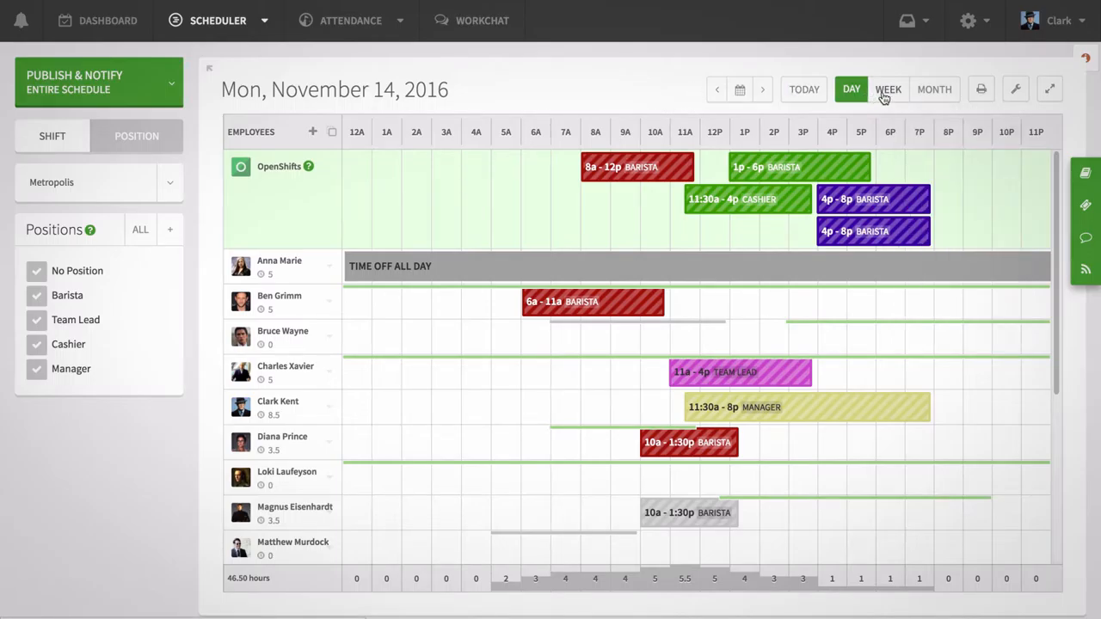
click(888, 88)
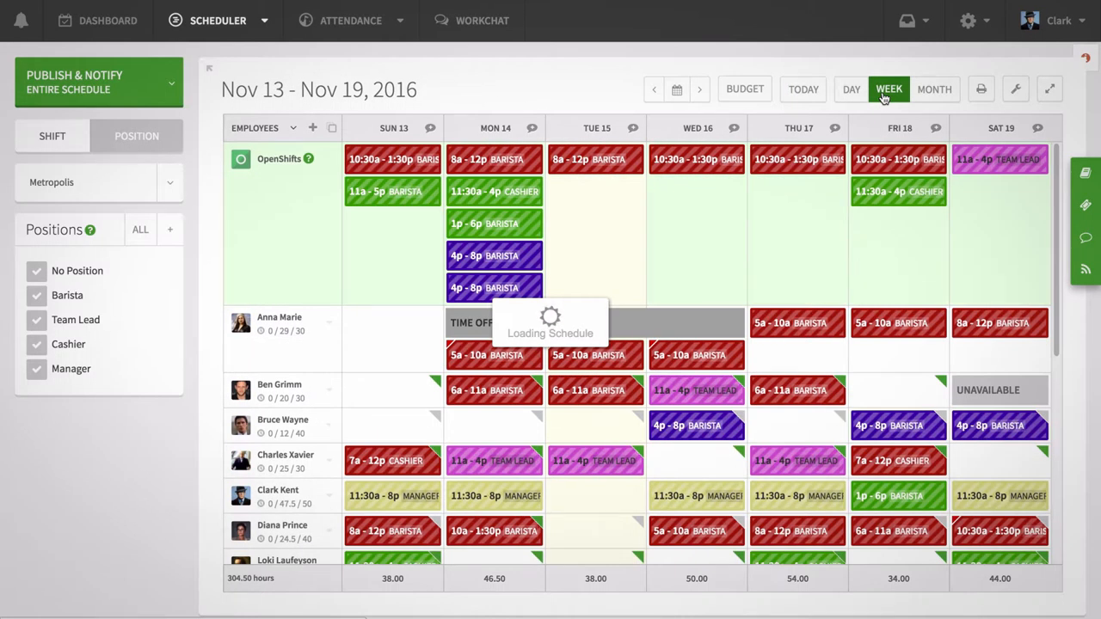
- Load a saved template to preview its shifts over the week
click(1016, 88)
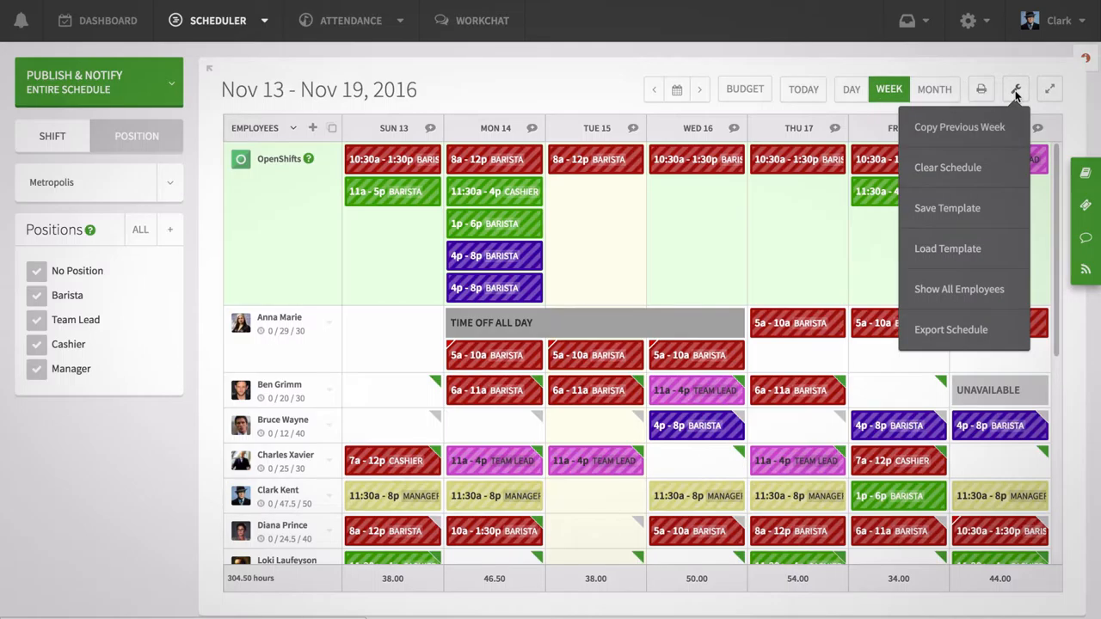
mouse_move(948, 249)
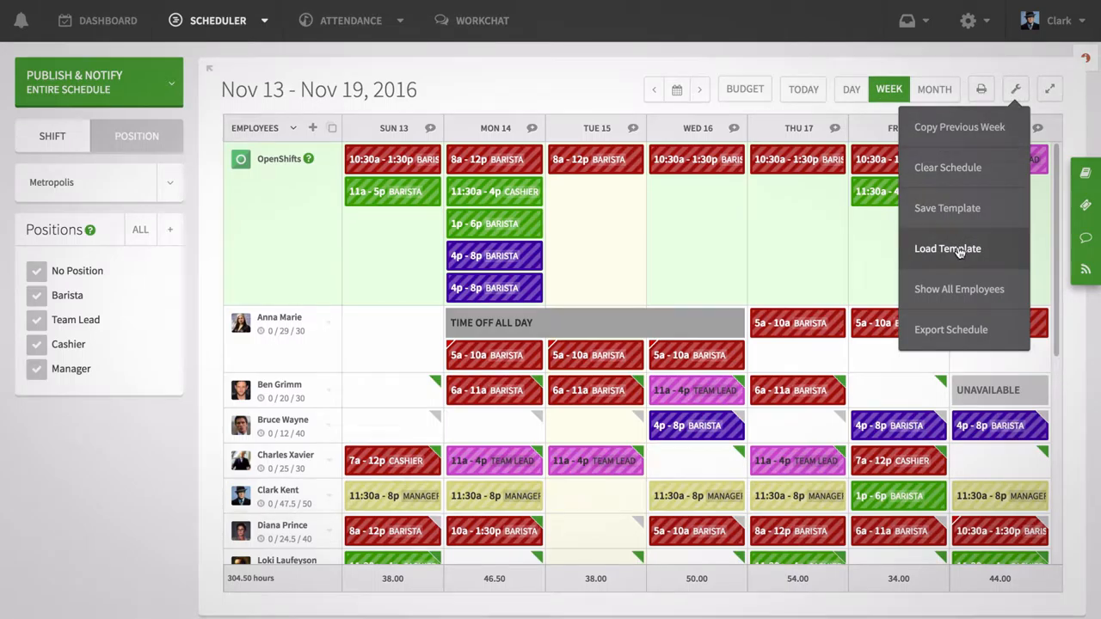
click(948, 248)
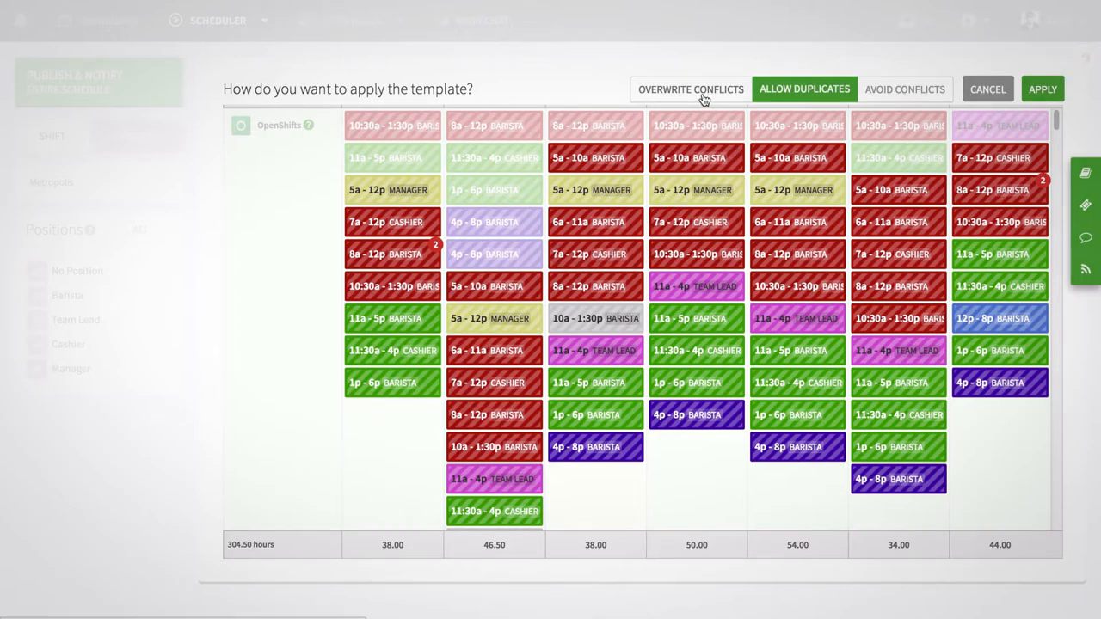
- Compare the three conflict modes, then apply the template with Allow Duplicates
click(691, 88)
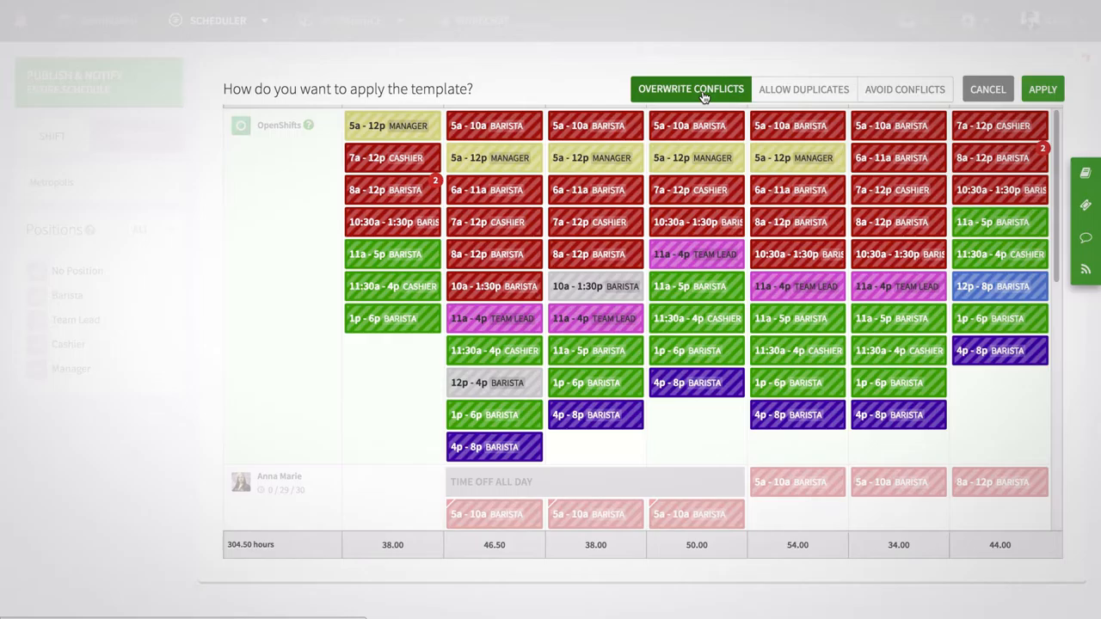
mouse_move(802, 89)
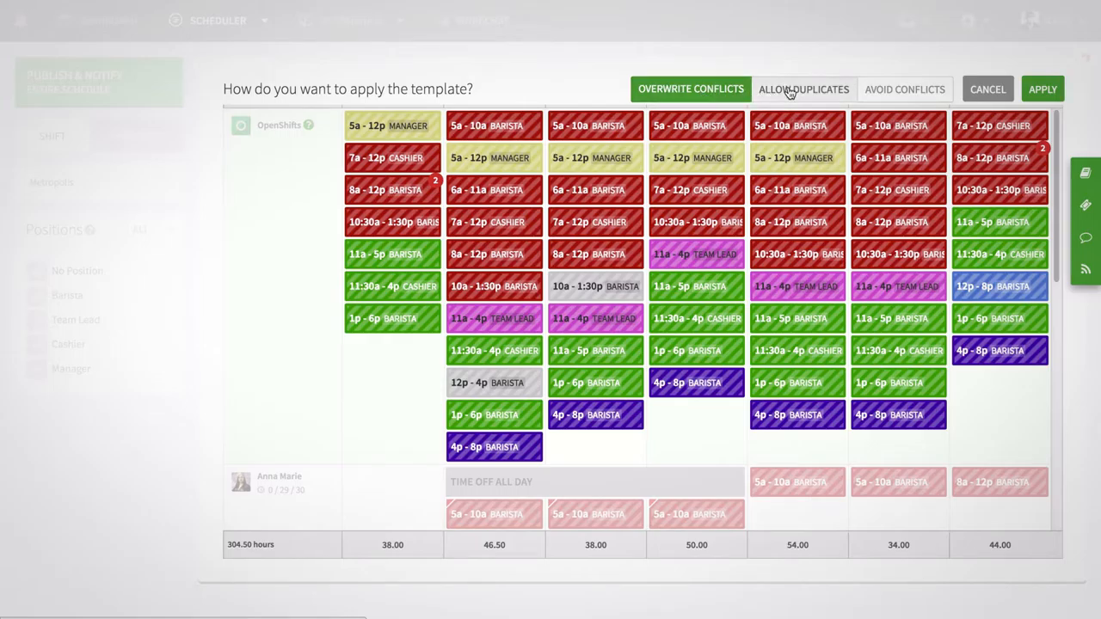
click(804, 89)
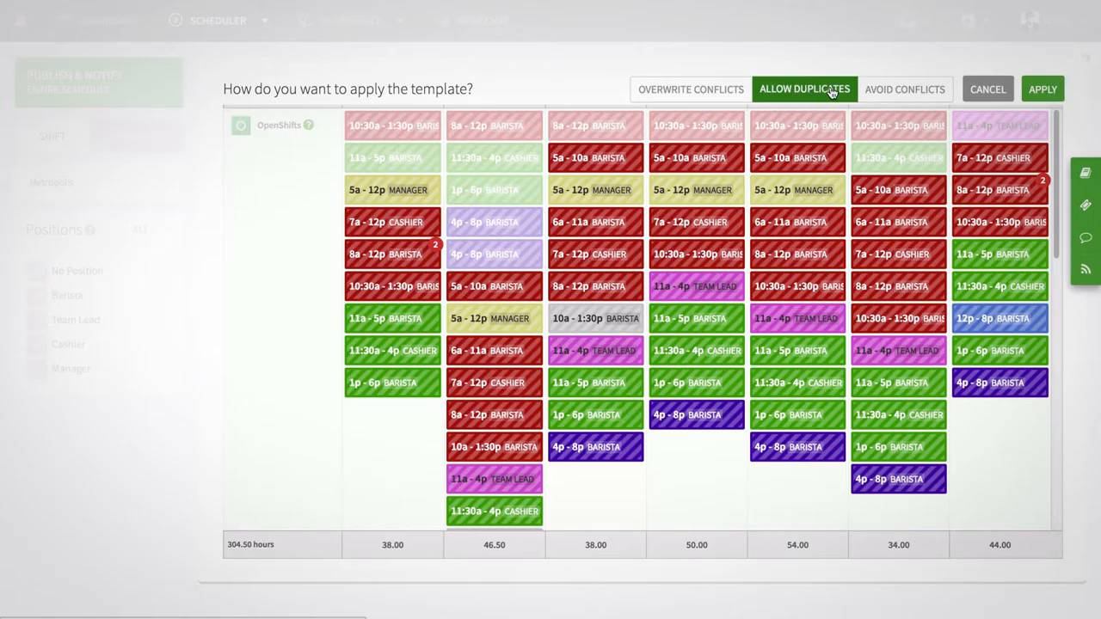
click(906, 88)
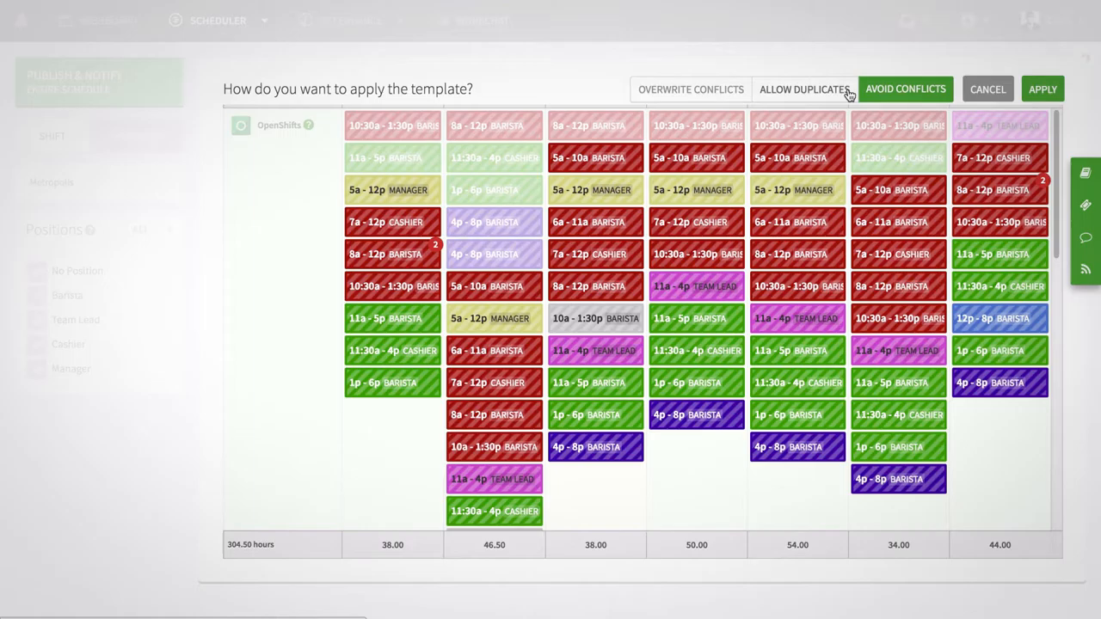
click(804, 88)
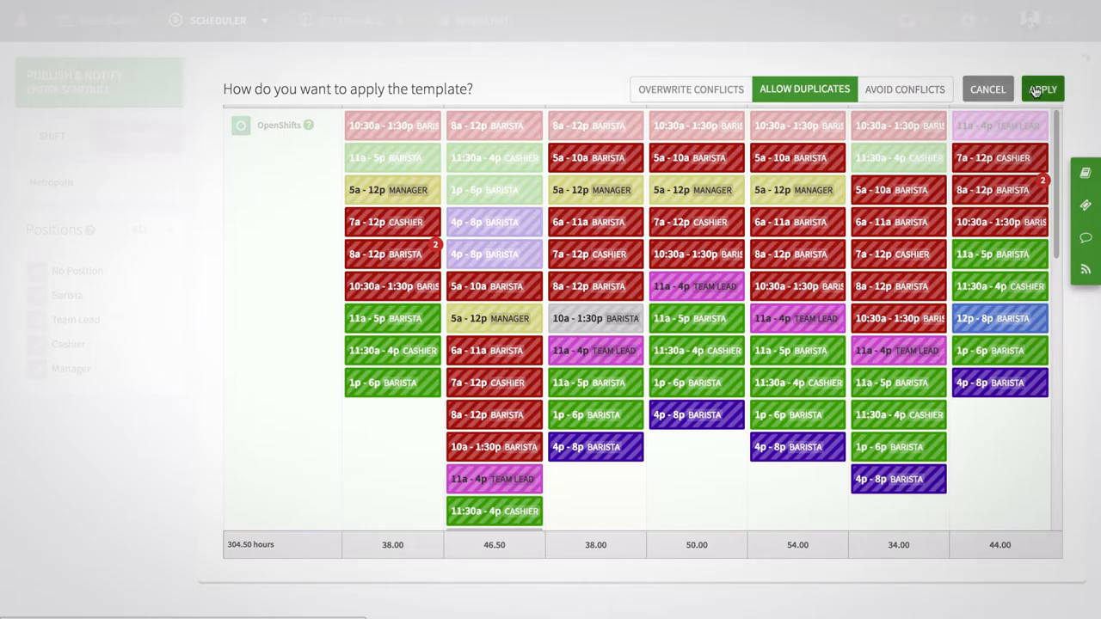
click(1043, 89)
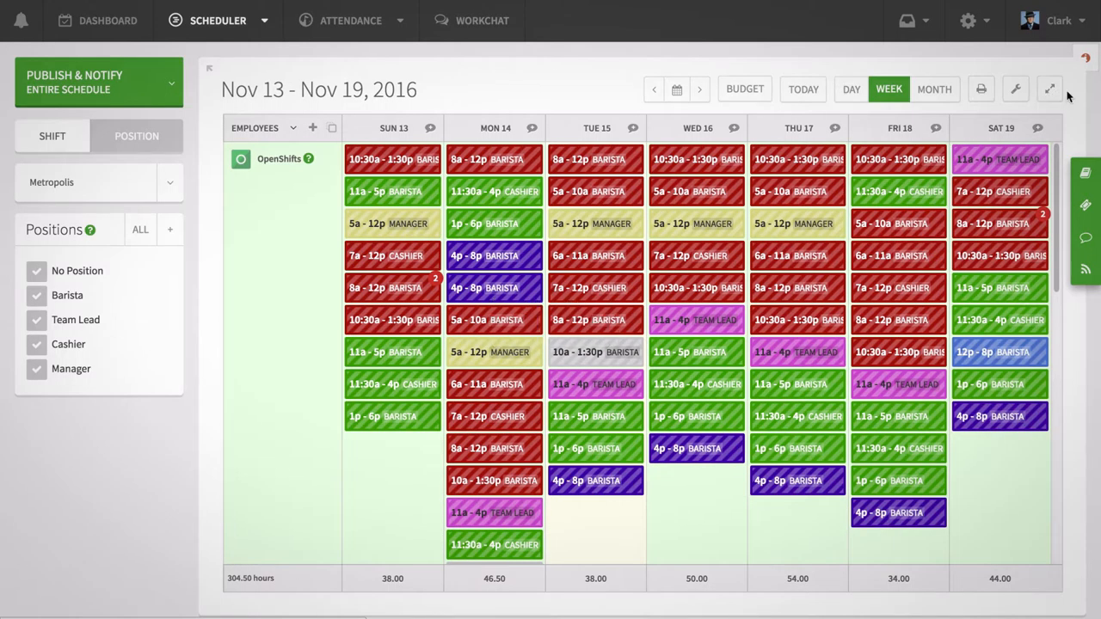
- Scroll the cleared week and reopen the saved templates list
scroll(down, 3)
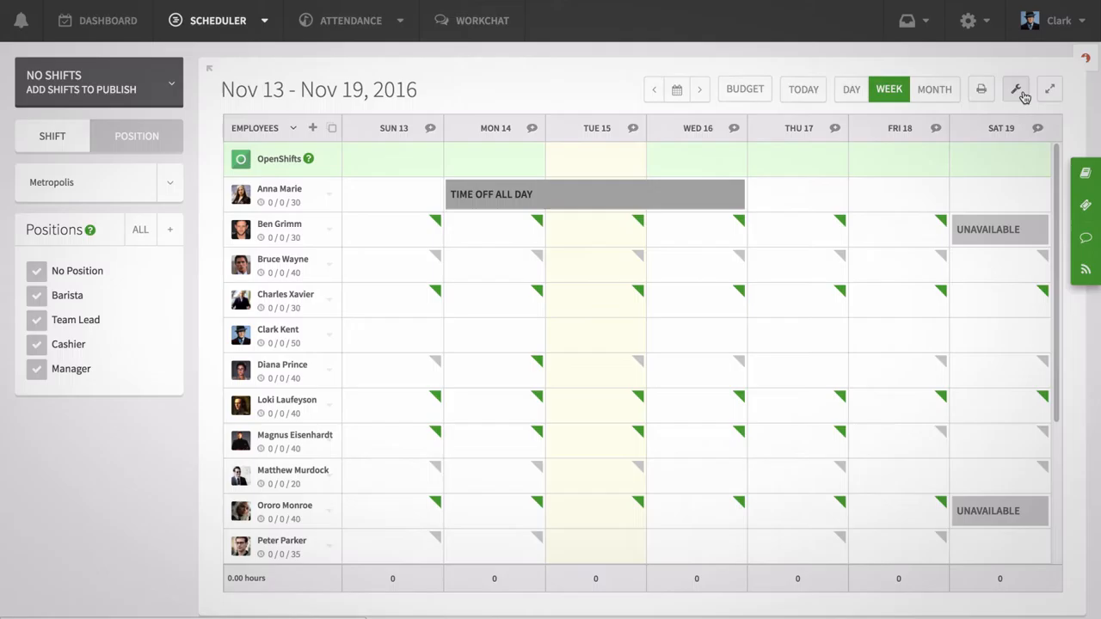
click(1016, 89)
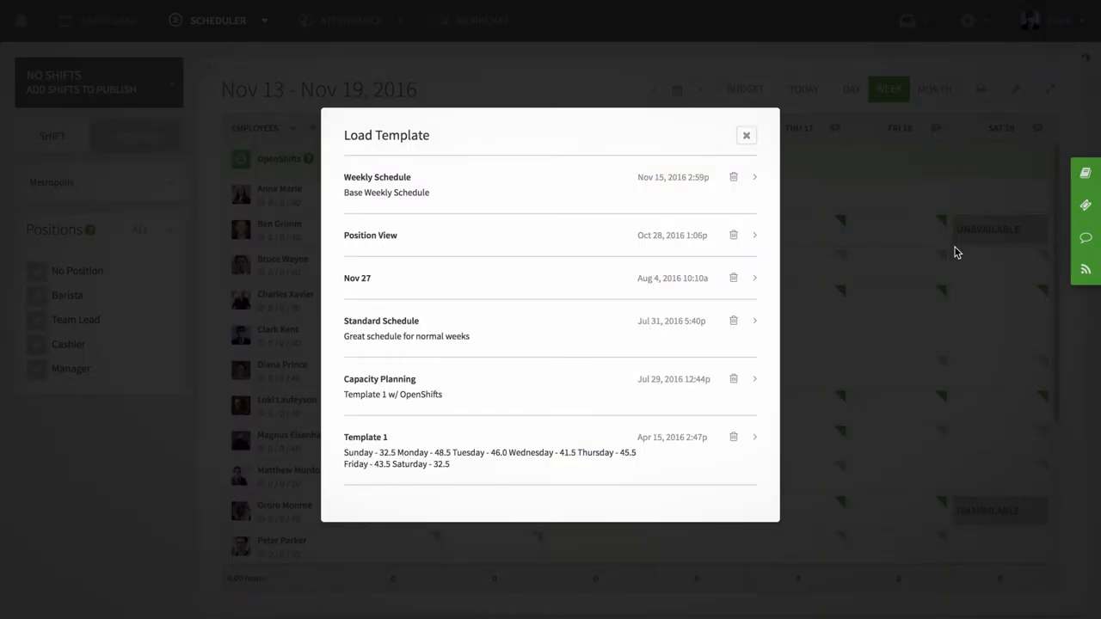
mouse_move(527, 194)
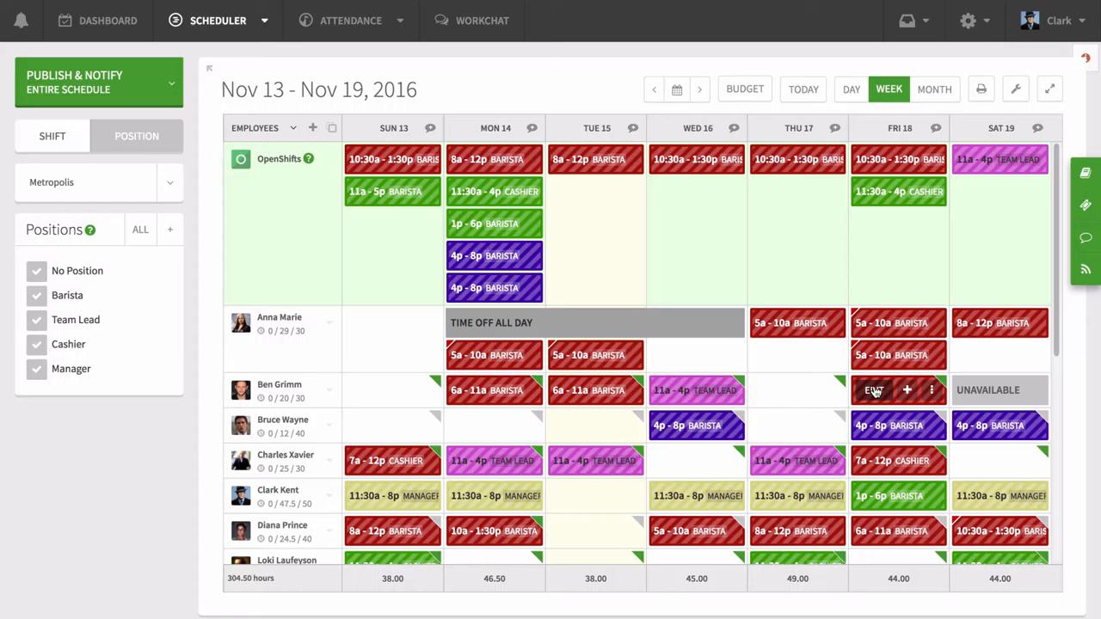
- Save the current week as a template named 'New Weekly Template'
click(1016, 89)
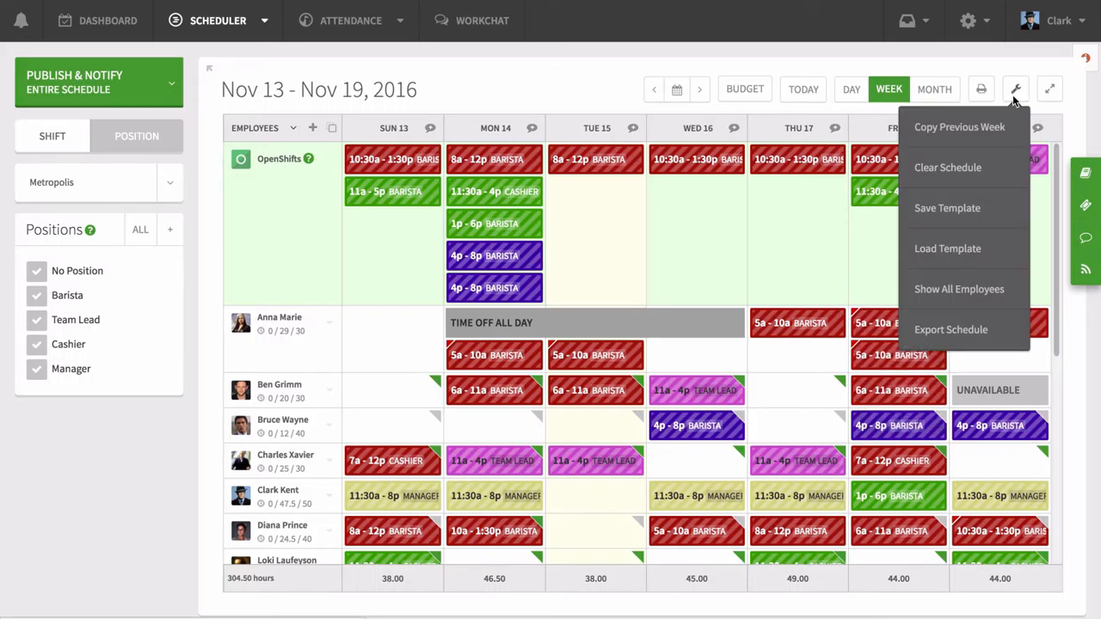
click(947, 207)
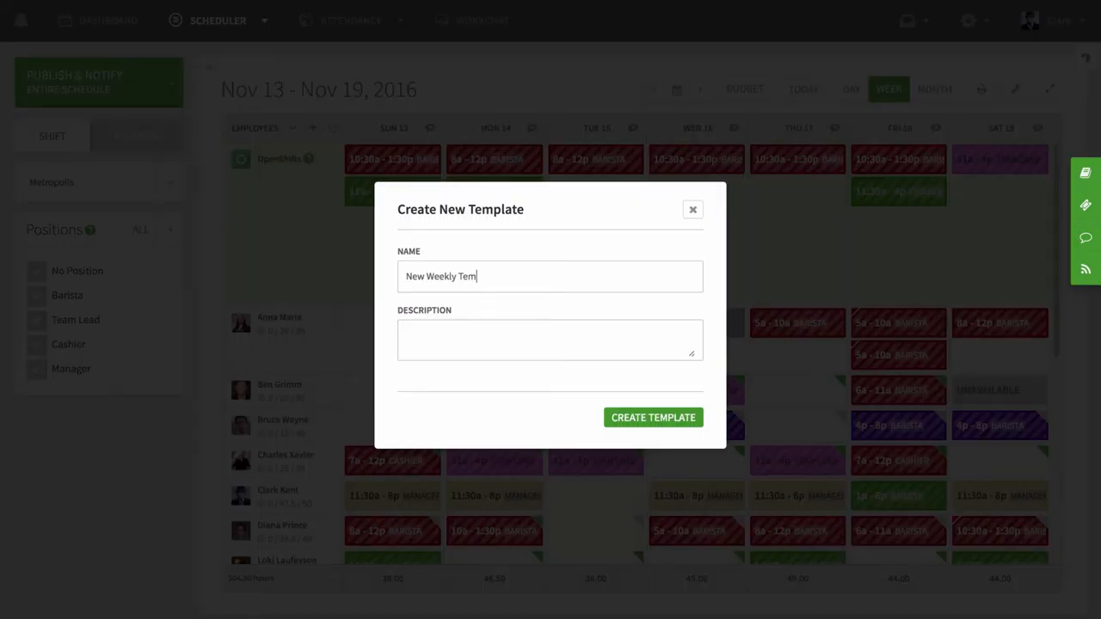
click(653, 417)
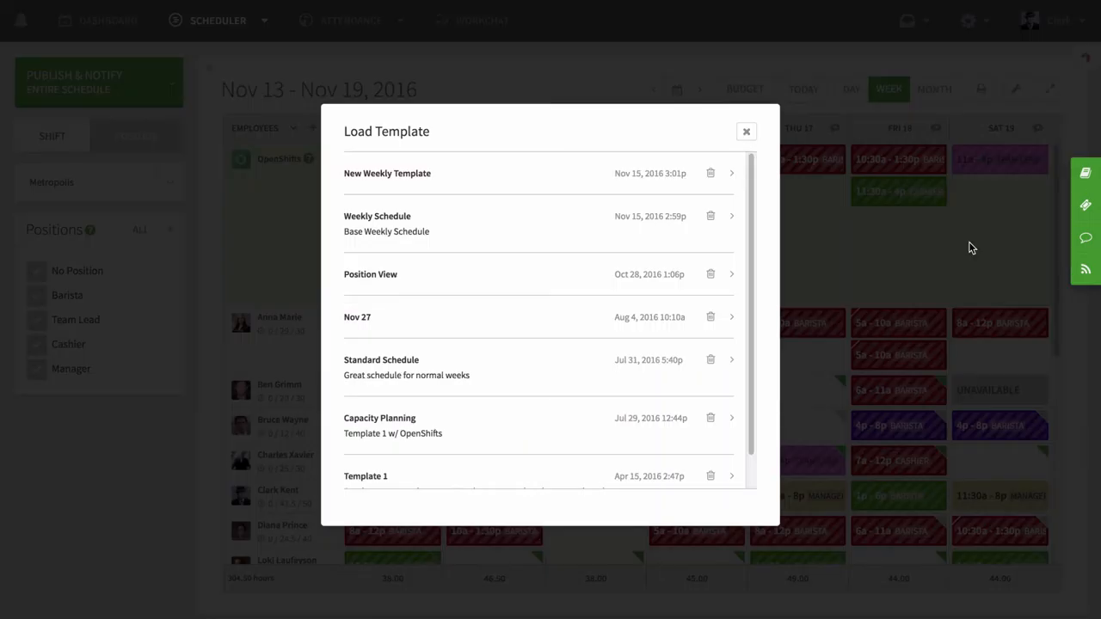
- Delete the 'Weekly Schedule' template and close the templates list
click(711, 173)
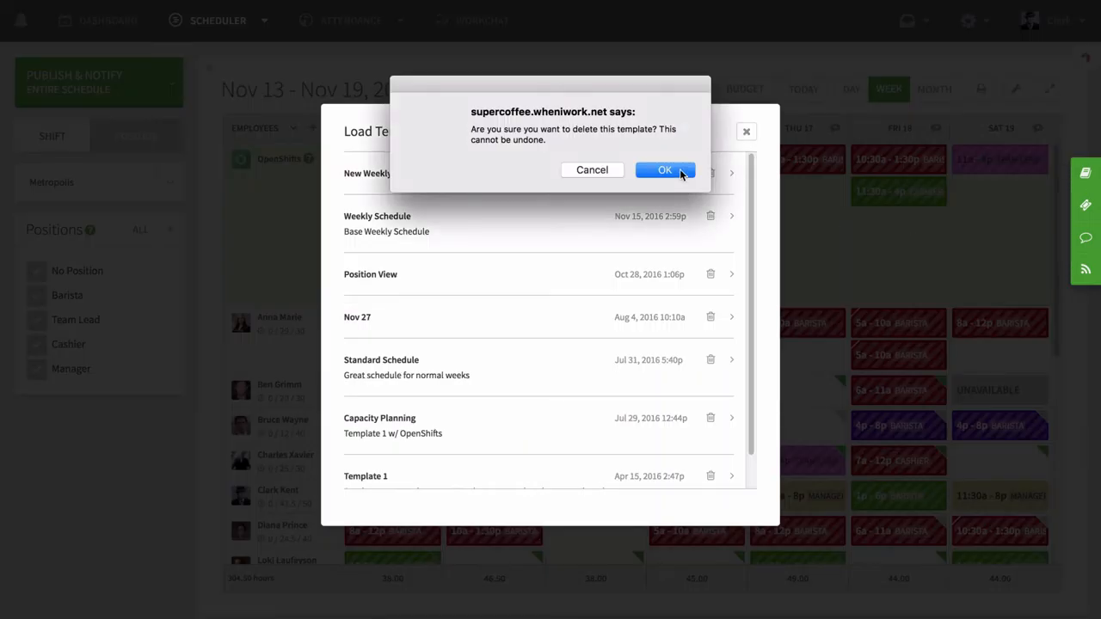
click(664, 170)
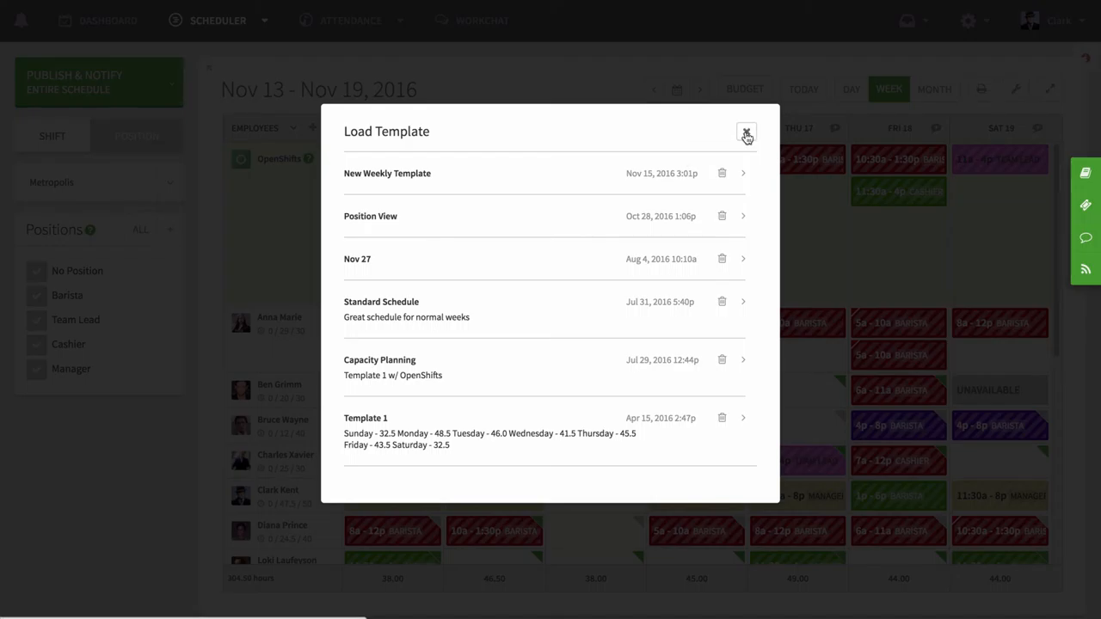
click(746, 136)
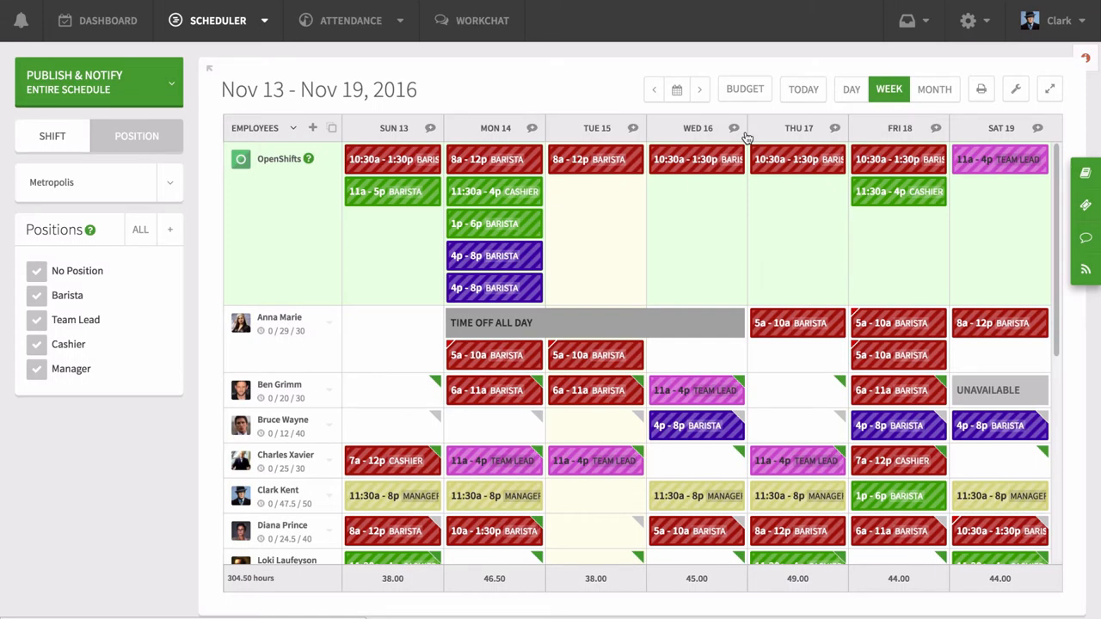